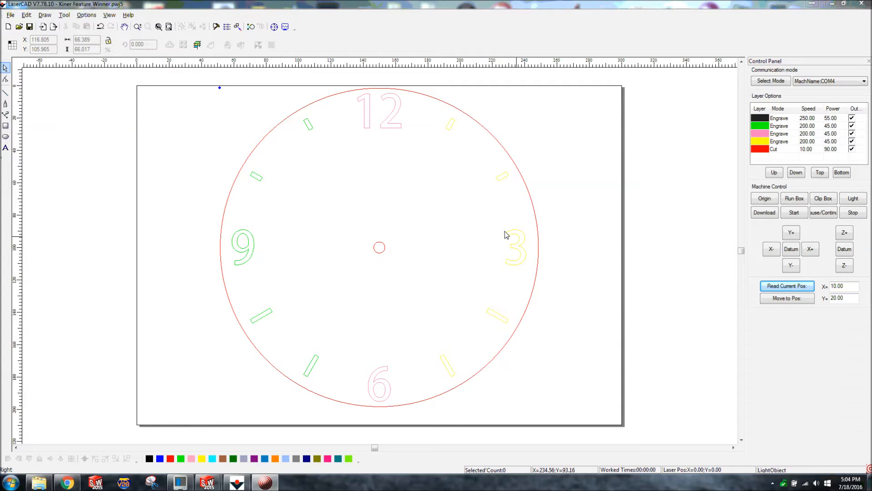
mouse_move(141, 68)
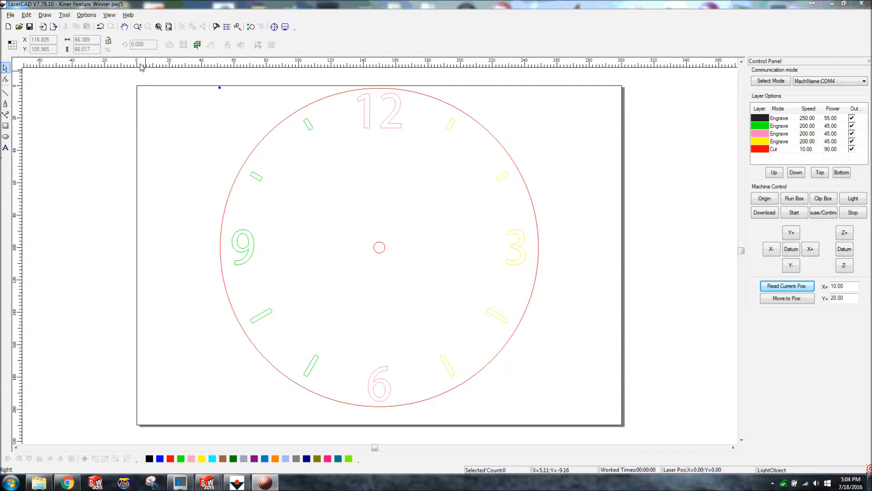
mouse_move(192, 121)
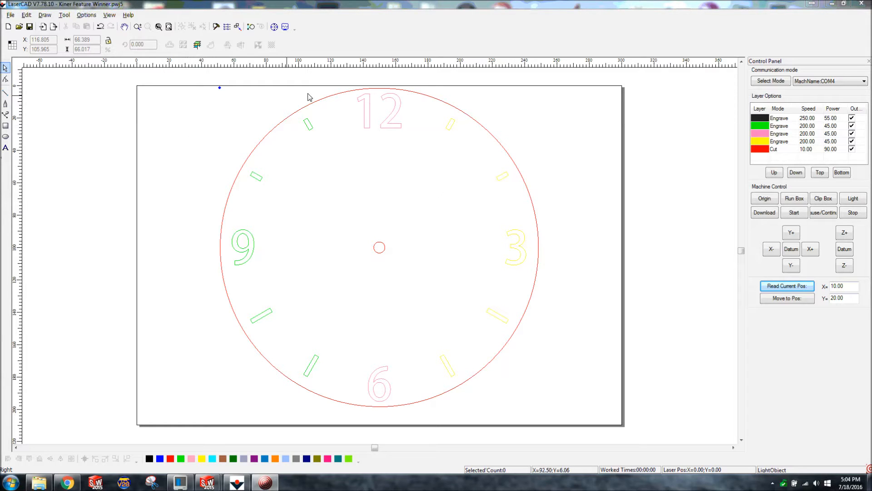
mouse_move(700, 132)
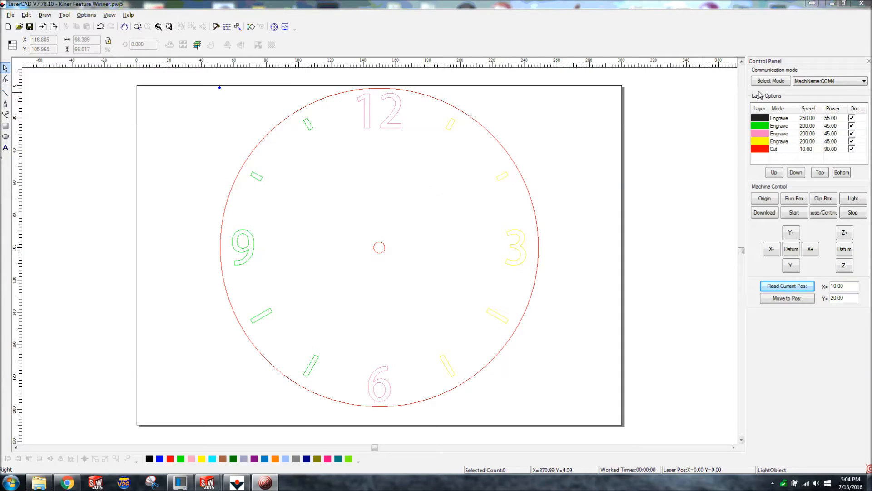
Review the machine connection list, abandoning the new USB connection, and confirm the existing one.
left_click(770, 81)
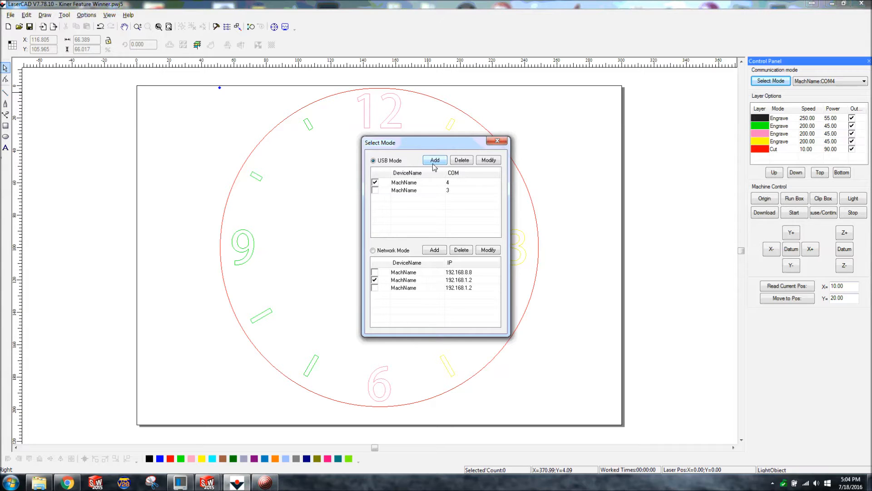
left_click(434, 159)
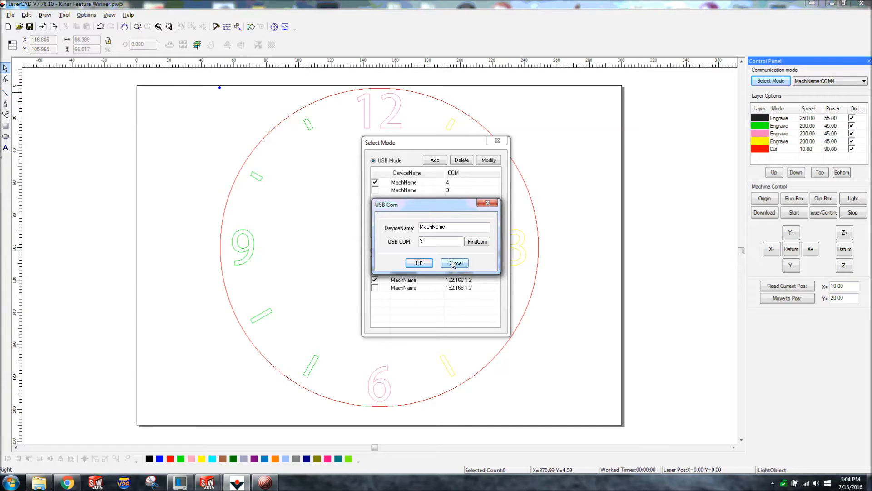
left_click(454, 264)
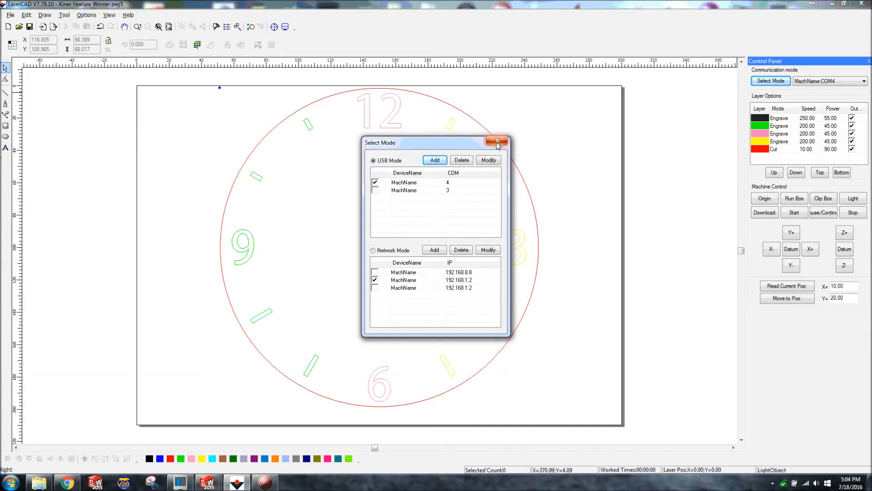
left_click(496, 141)
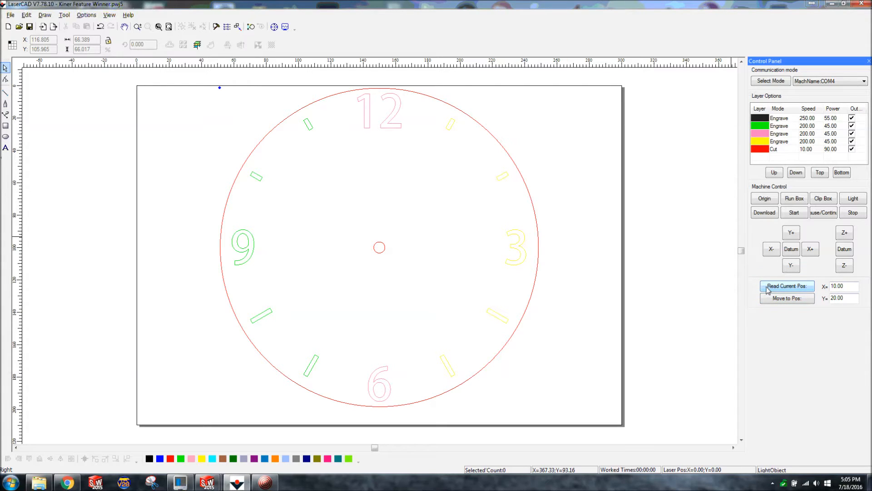
mouse_move(663, 239)
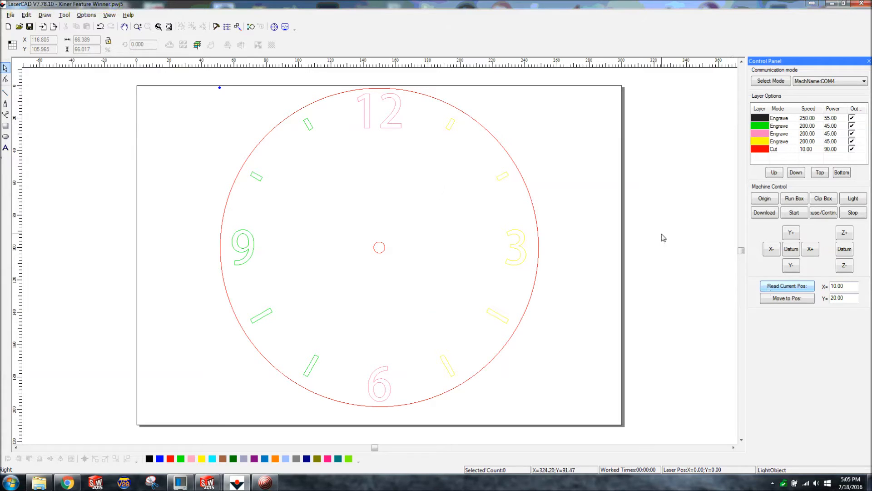
Go through the Work Space, Advance Functions and Work Parameters pages of System settings.
left_click(109, 14)
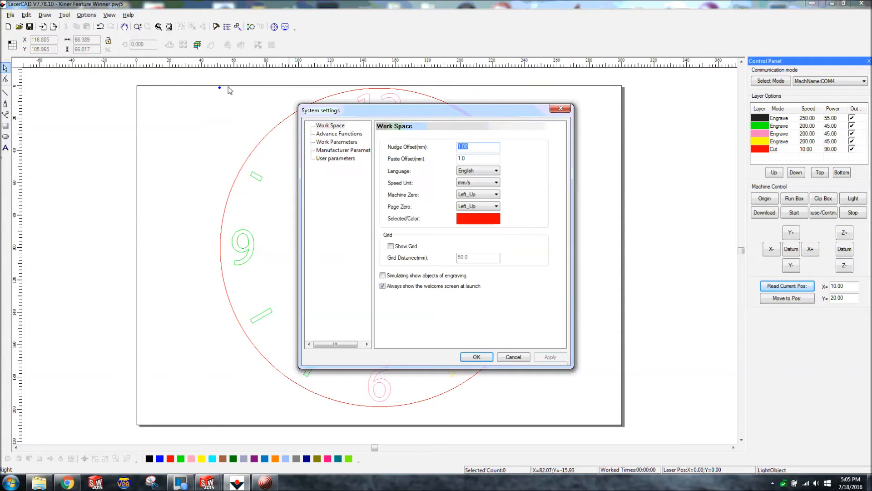
left_click(329, 125)
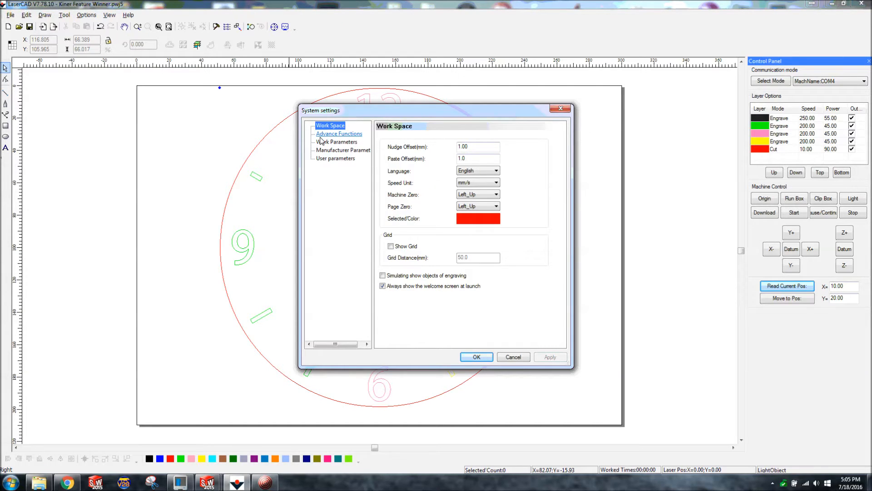
mouse_move(432, 193)
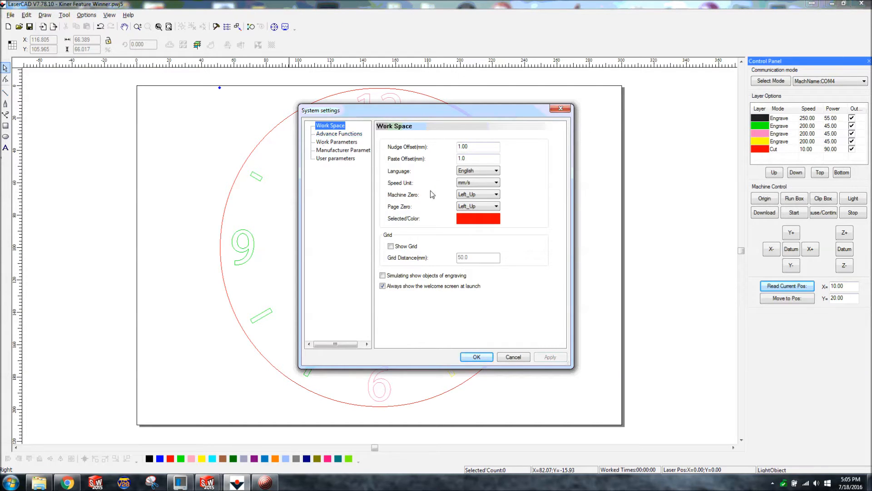
mouse_move(367, 160)
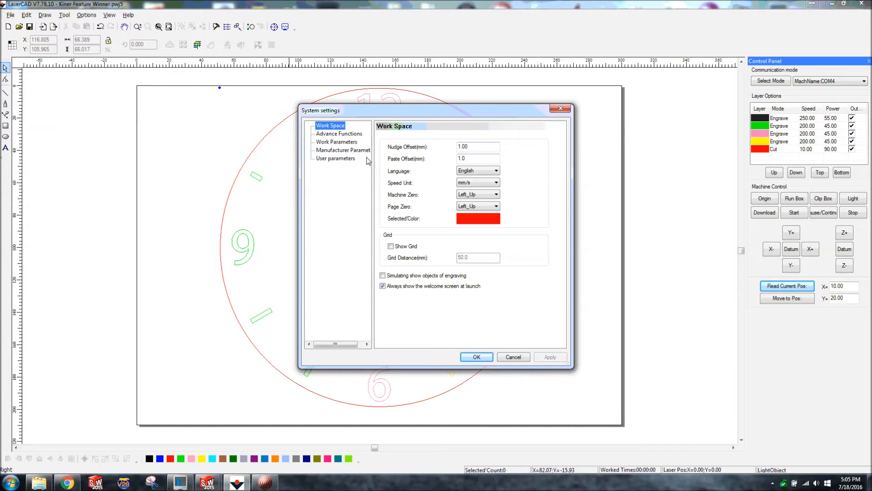
mouse_move(337, 136)
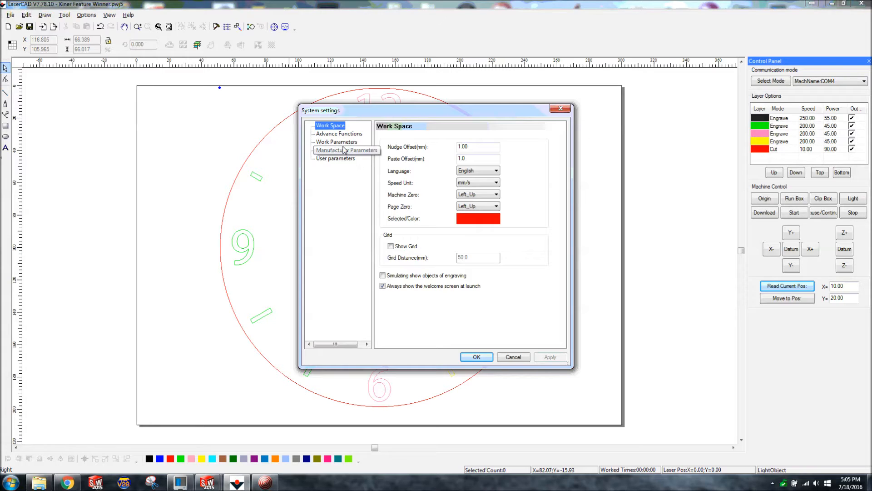
mouse_move(345, 141)
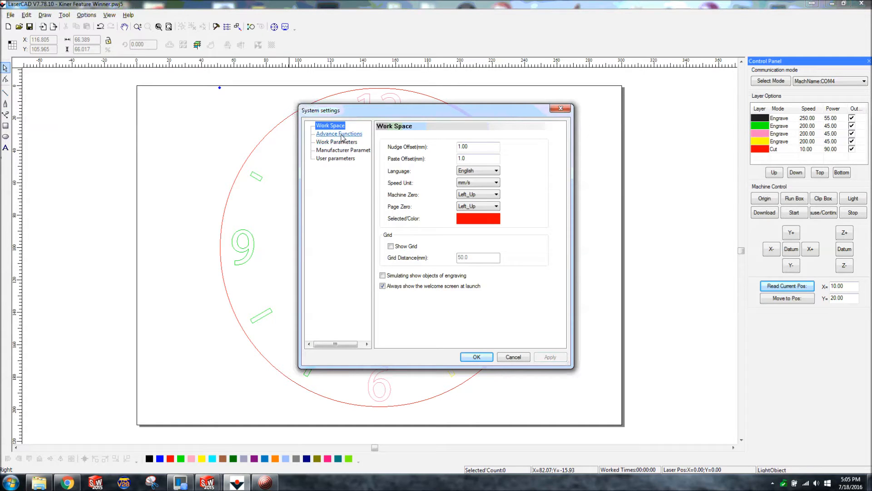
left_click(339, 133)
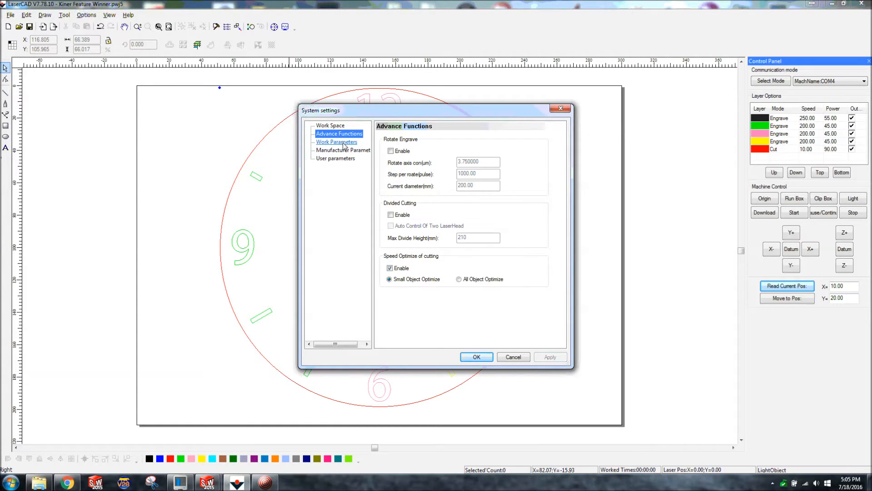
left_click(337, 142)
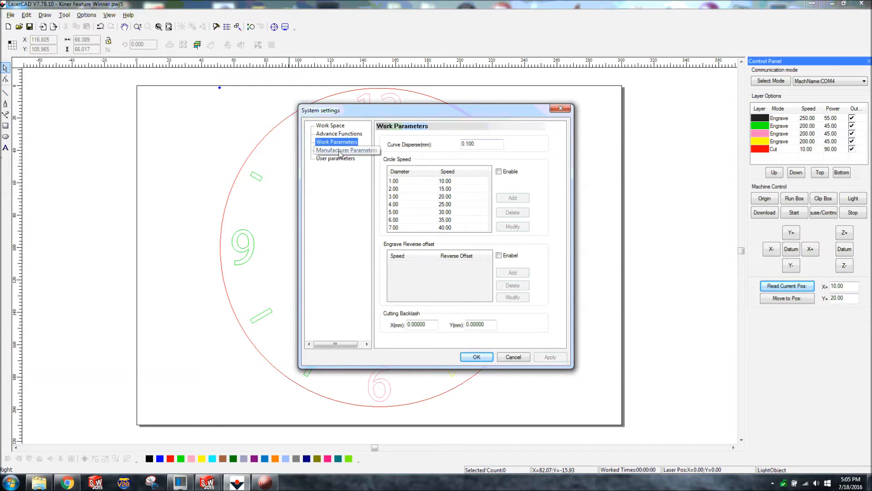
Show the Manufacturer Parameters page with the X/Y axis and laser values.
left_click(343, 150)
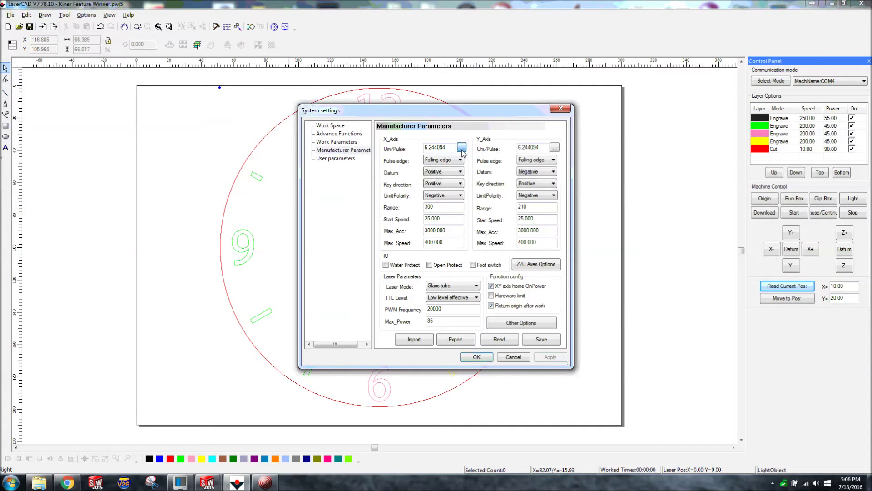
left_click(462, 147)
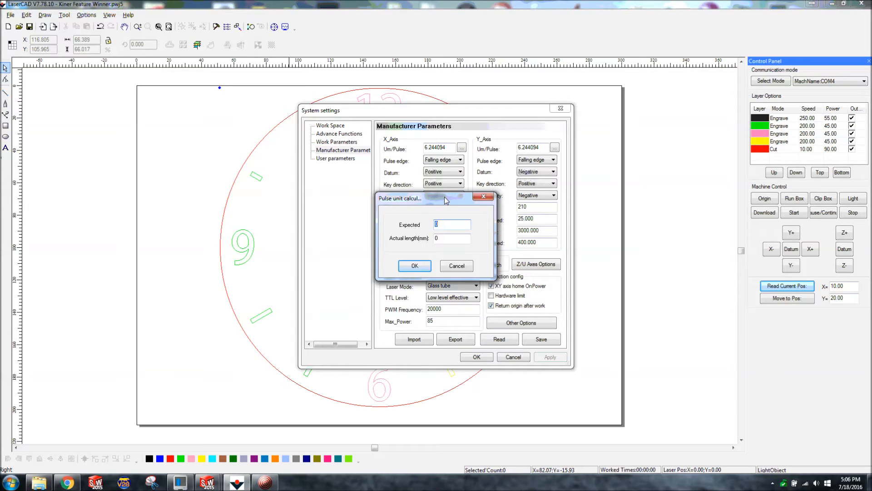
type("25.4")
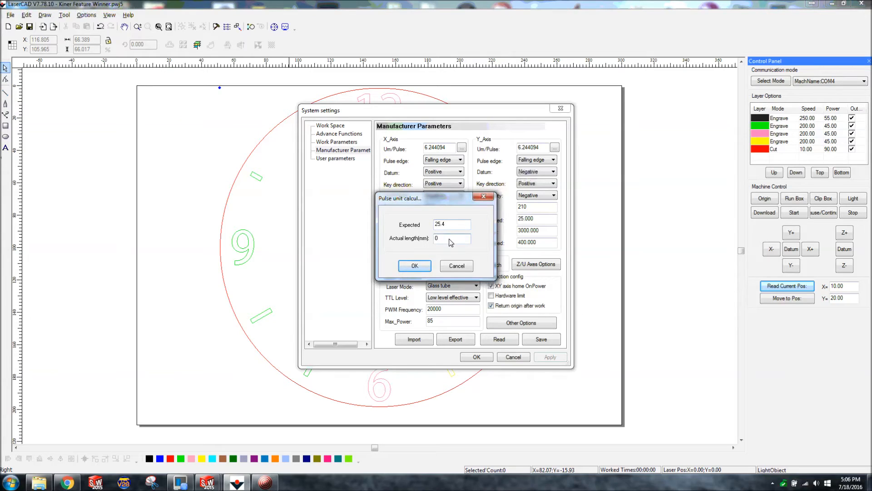
left_click(452, 238)
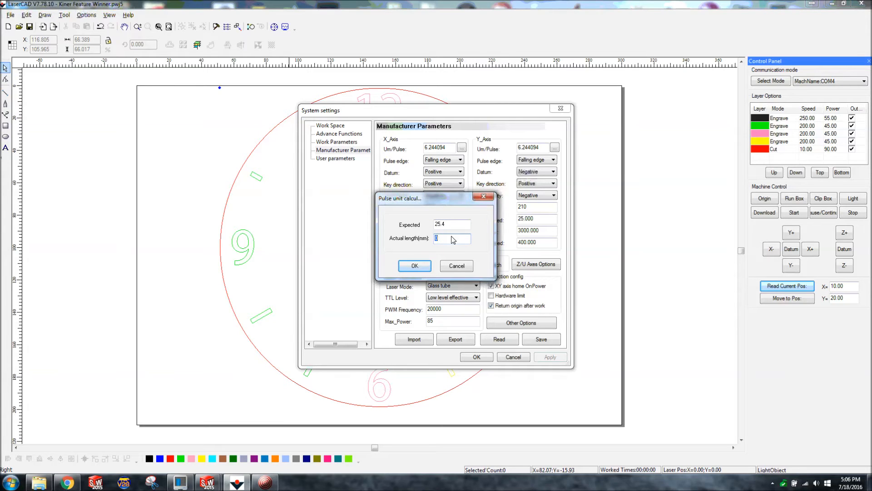
type("20")
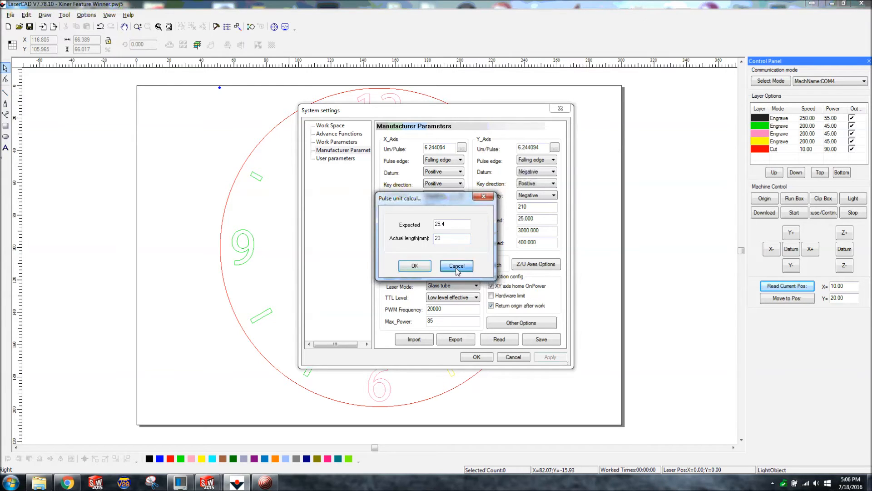
left_click(456, 266)
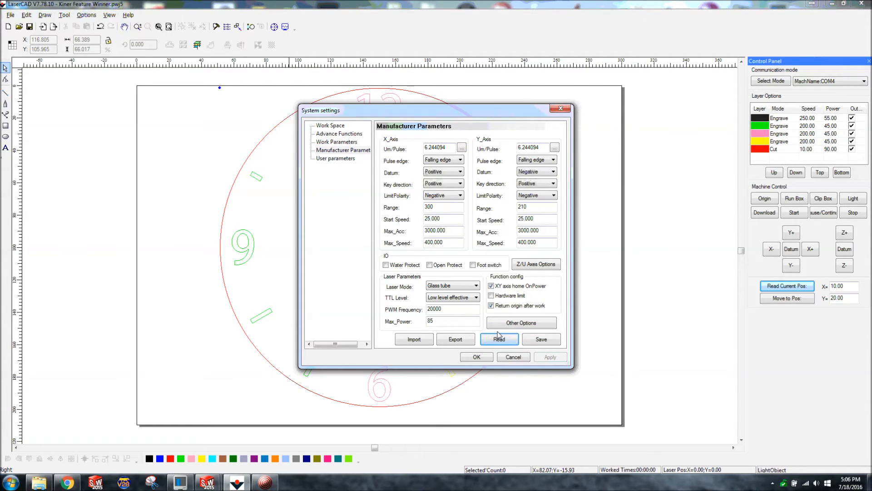
Read the manufacturer parameters from the laser and save them back with the password confirmed.
left_click(542, 339)
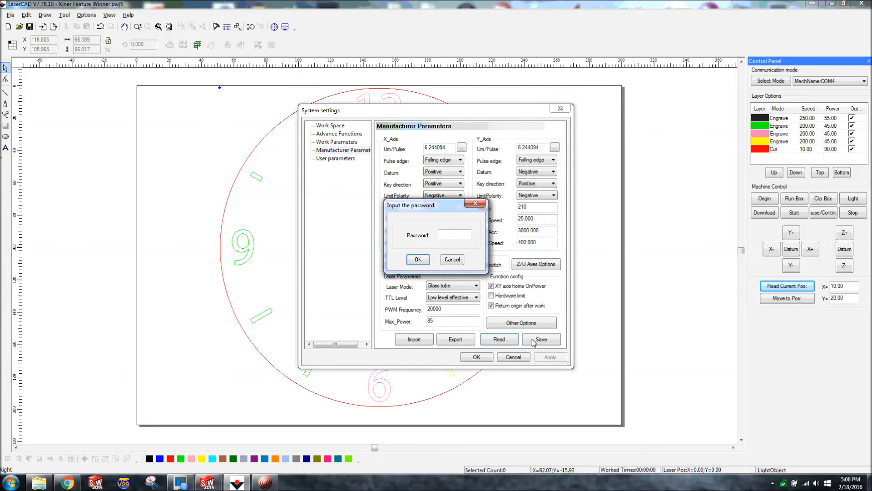
left_click(454, 234)
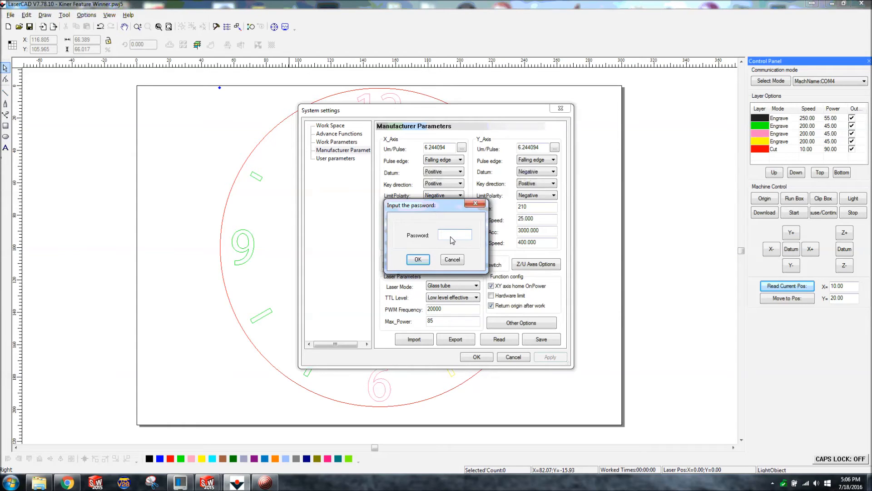
left_click(455, 235)
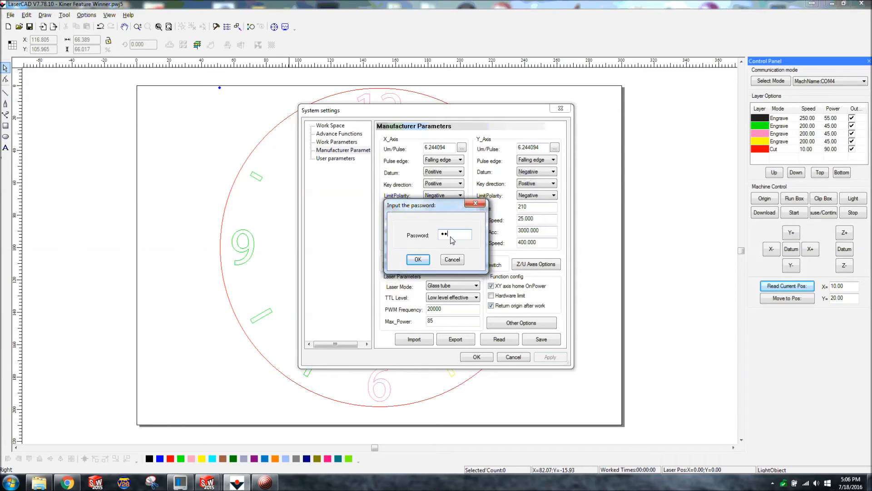
left_click(418, 260)
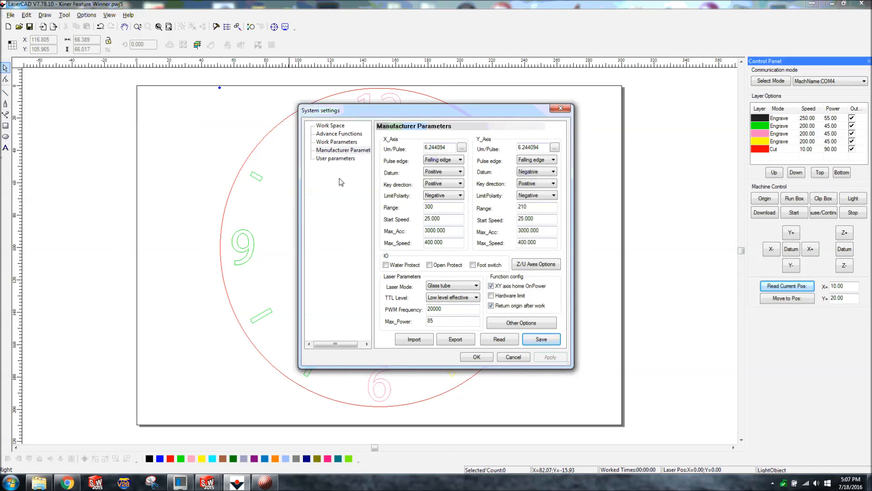
Show the User parameters page with work control and speed values.
left_click(334, 158)
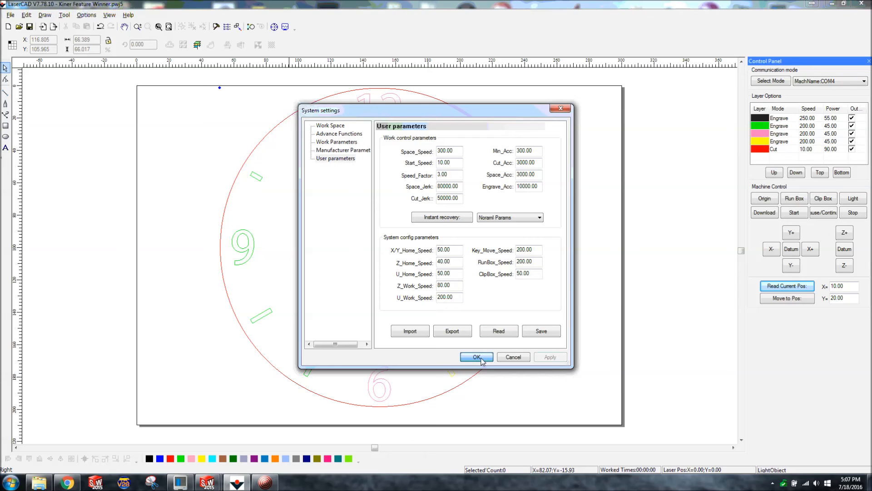
Accept the System settings and return to the clock face design.
left_click(476, 356)
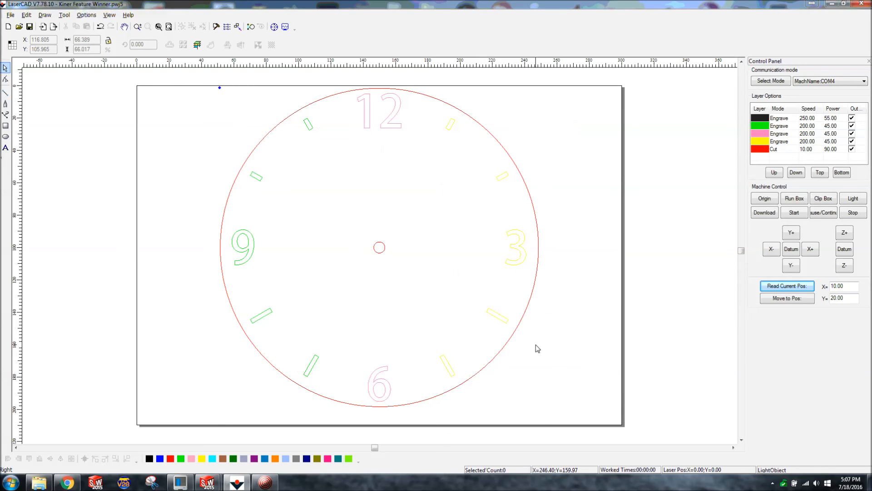